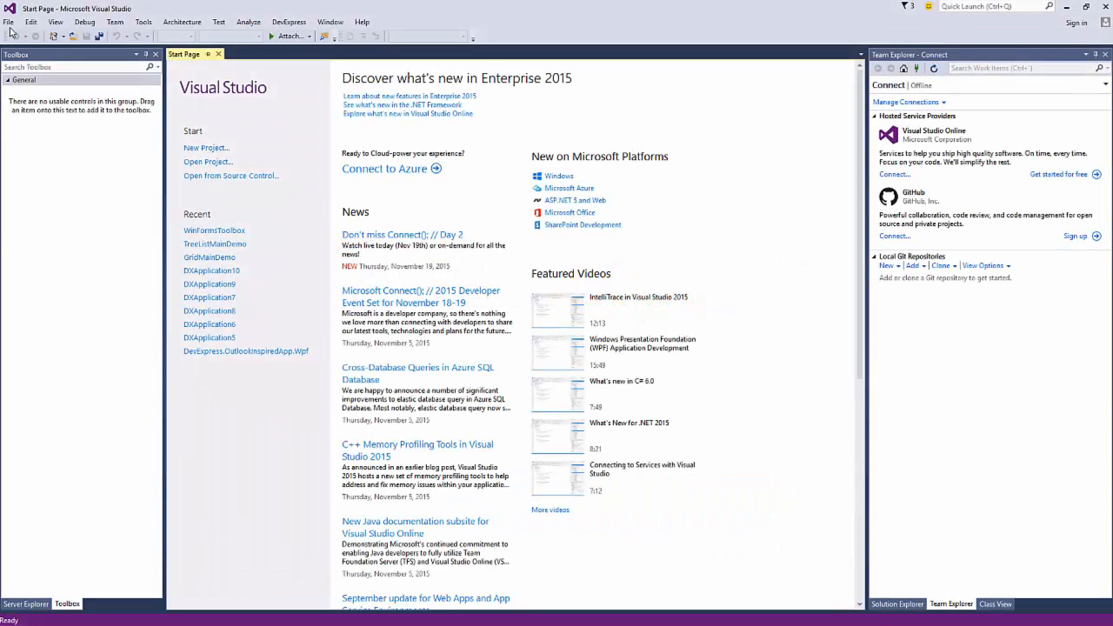
# - Create project WinFormsToolboxTest via the DevExpress wizard with a Spreadsheet Control with Formula Bar
pyautogui.click(9, 22)
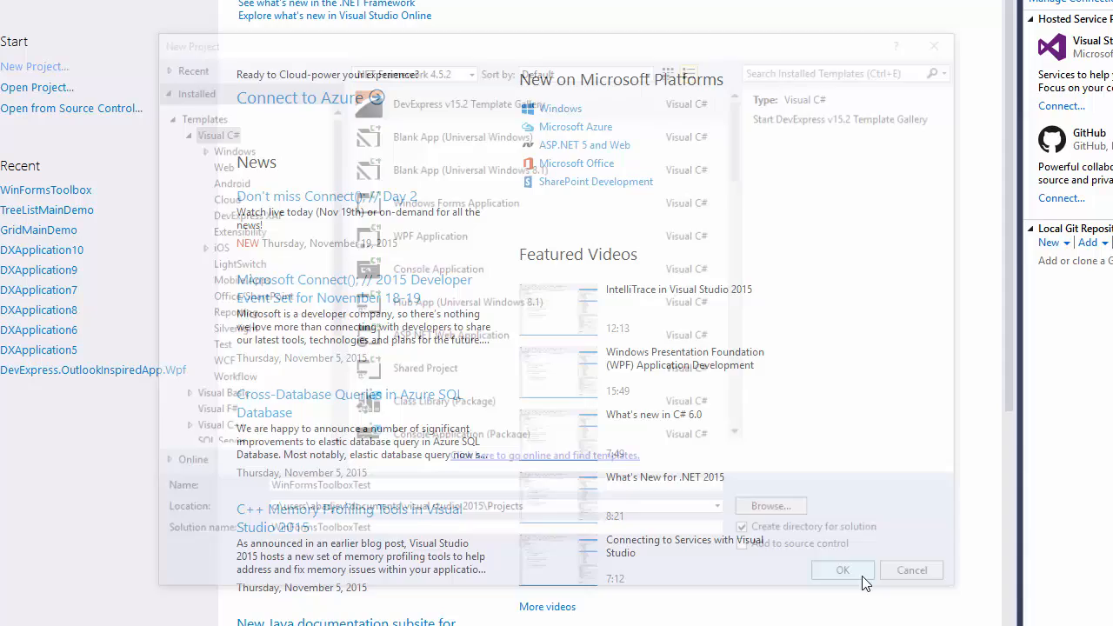
pyautogui.click(841, 570)
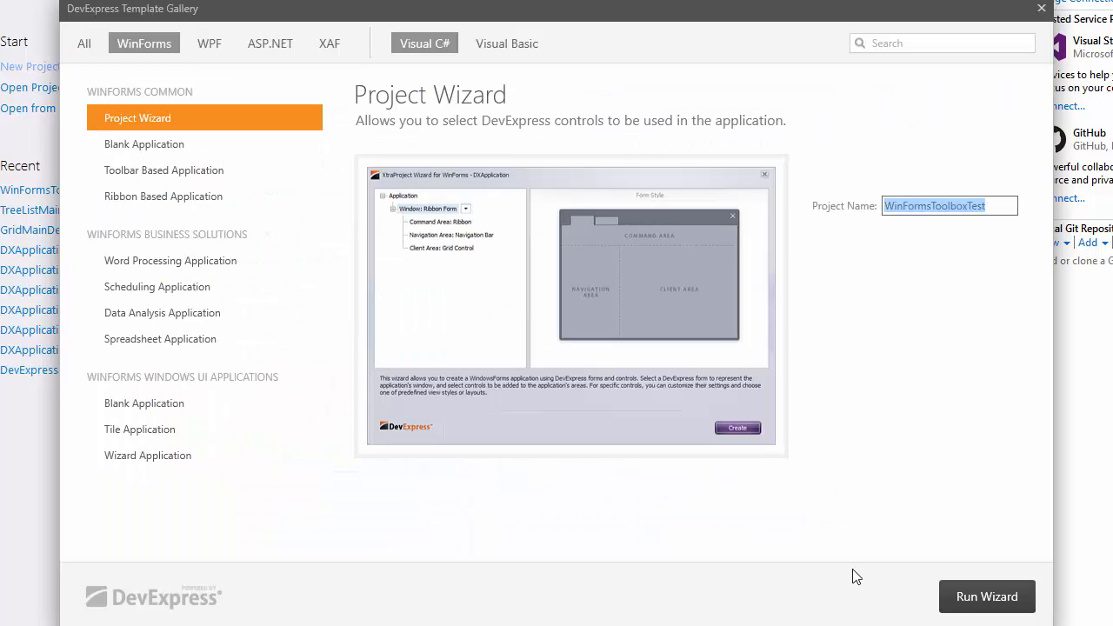
pyautogui.moveTo(988, 597)
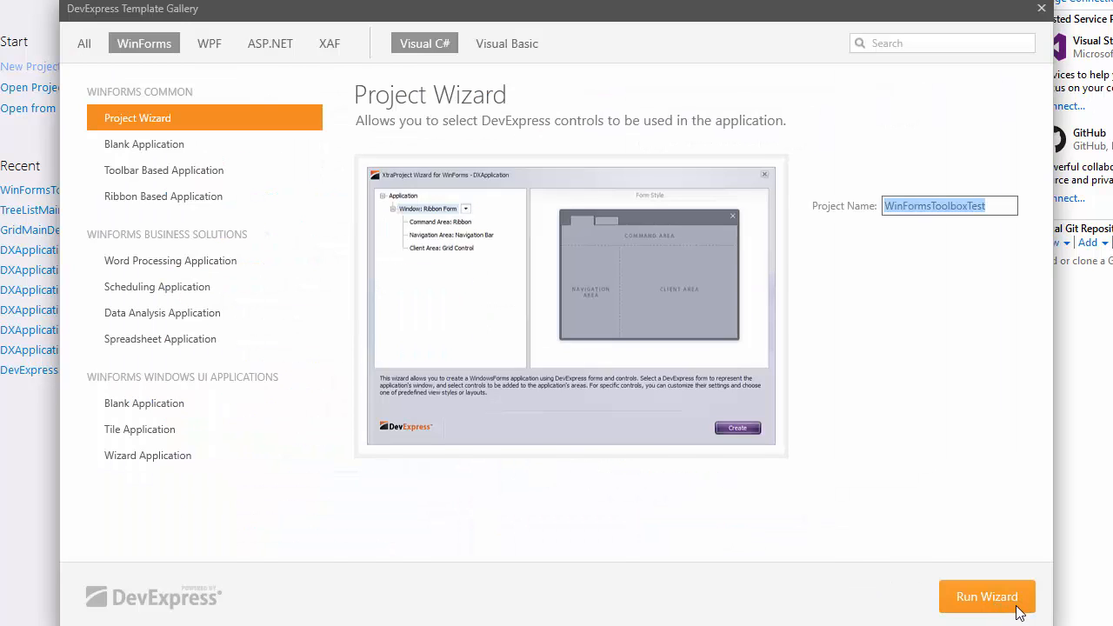
pyautogui.click(988, 597)
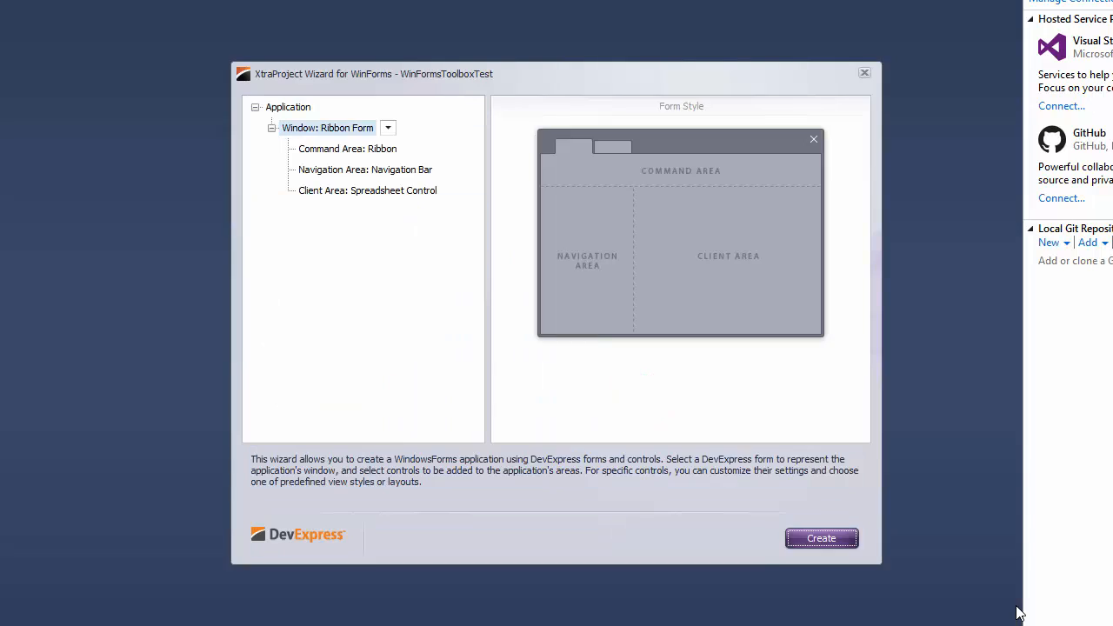
pyautogui.click(367, 189)
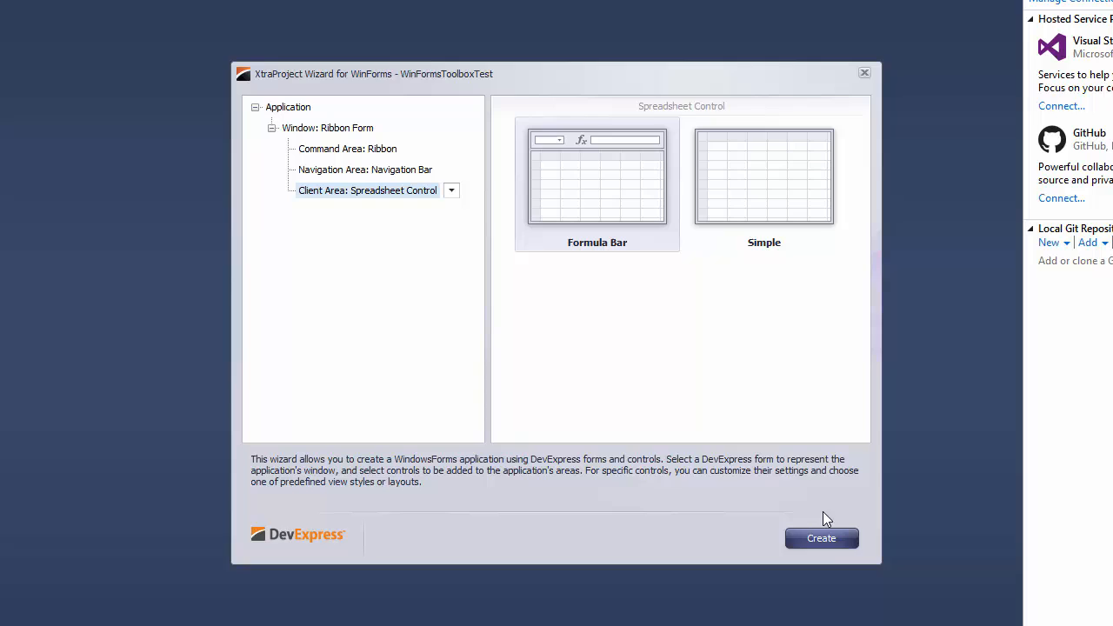
pyautogui.click(821, 537)
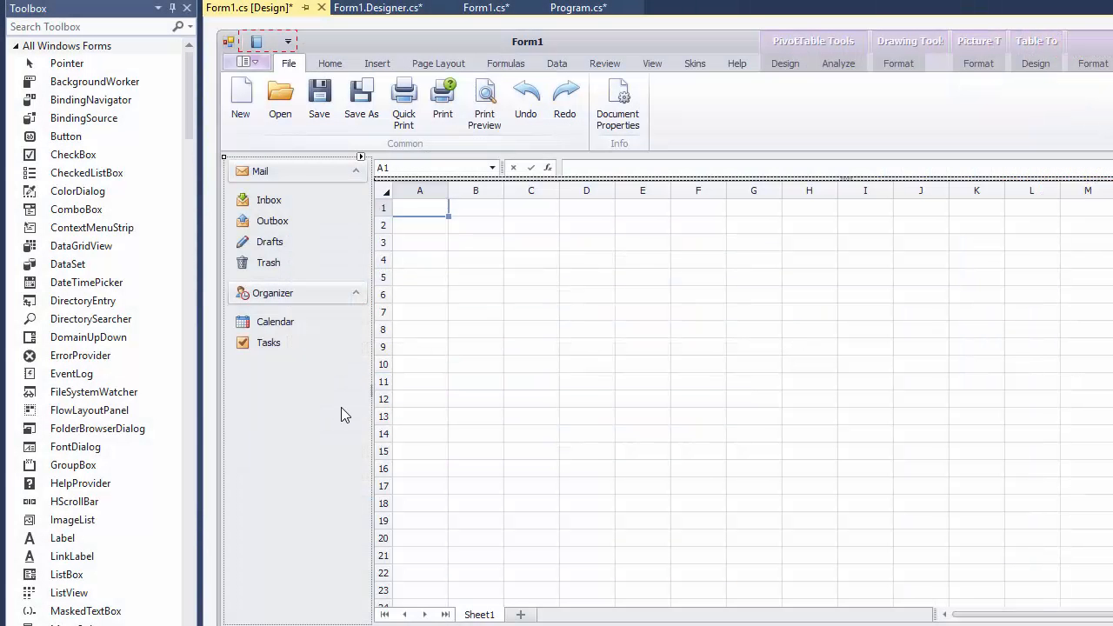
pyautogui.moveTo(300, 273)
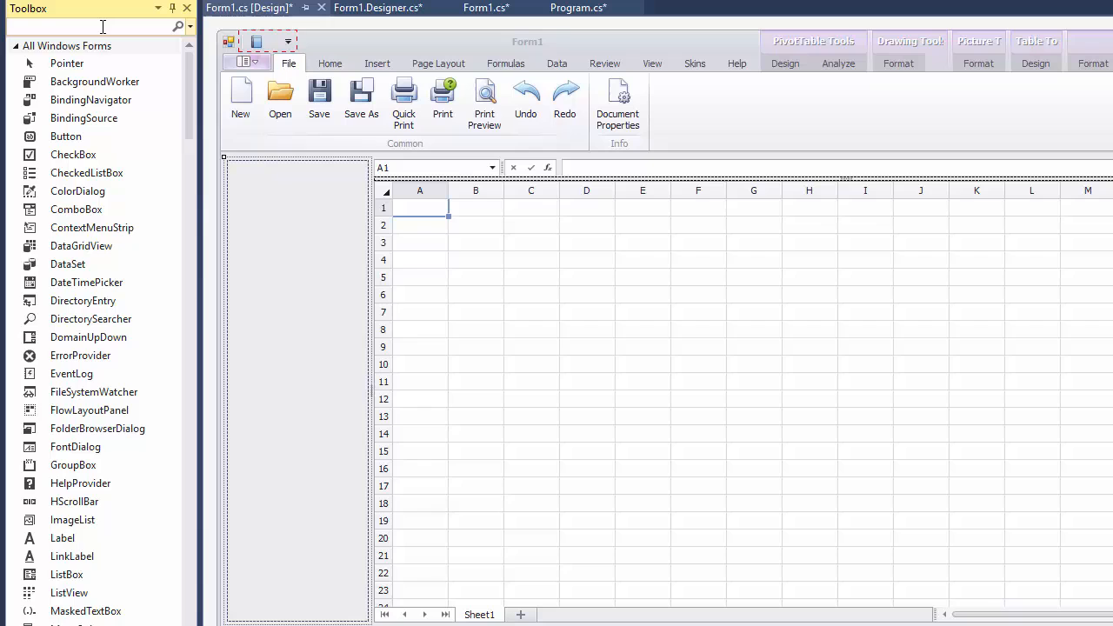
# - Drop a ToolboxControl docked to Fill and add toolboxGroup1 to it
pyautogui.write('toolbox')
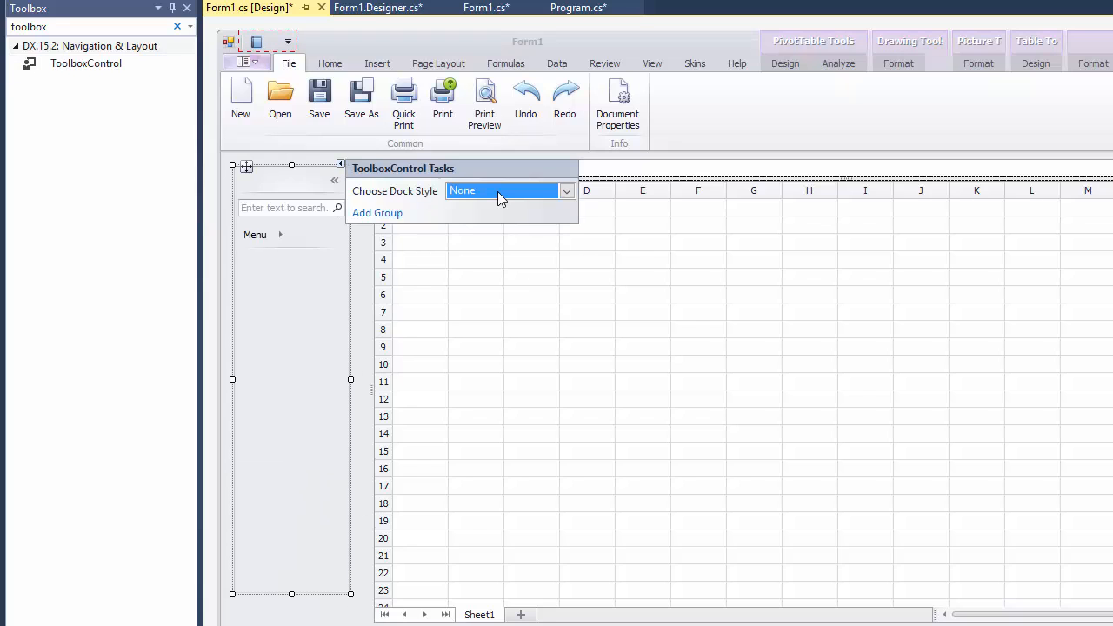
pyautogui.click(502, 190)
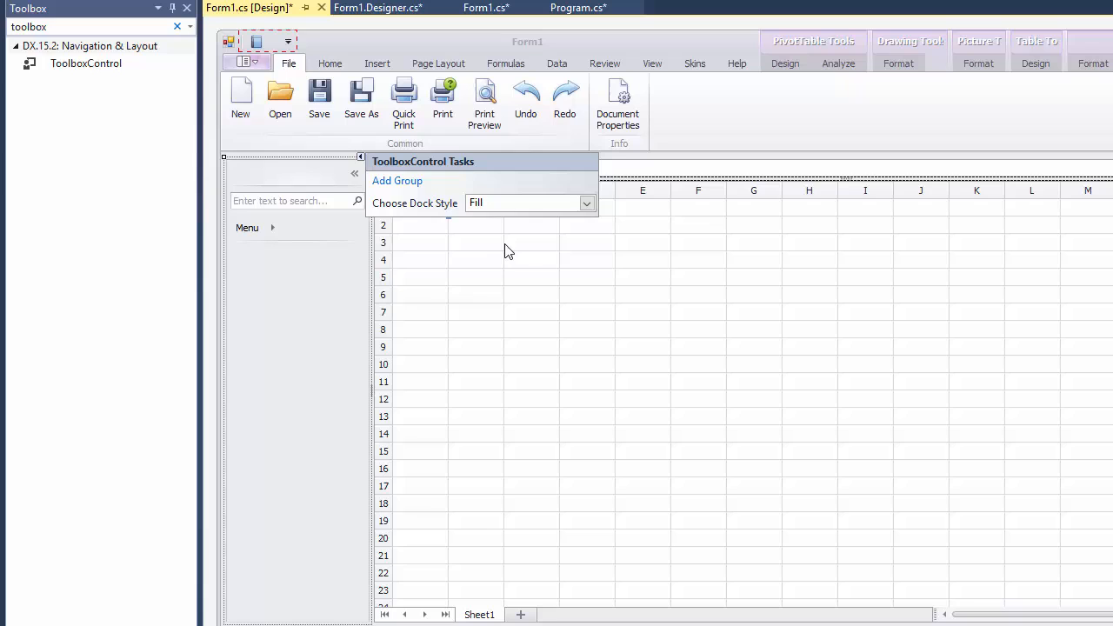
pyautogui.click(397, 180)
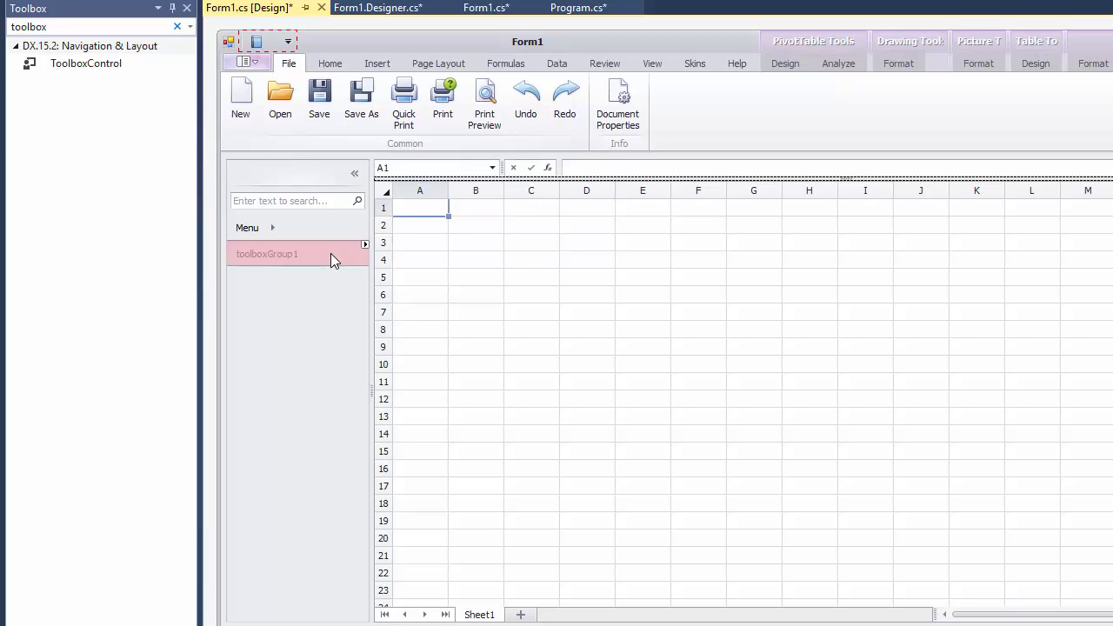
pyautogui.click(364, 244)
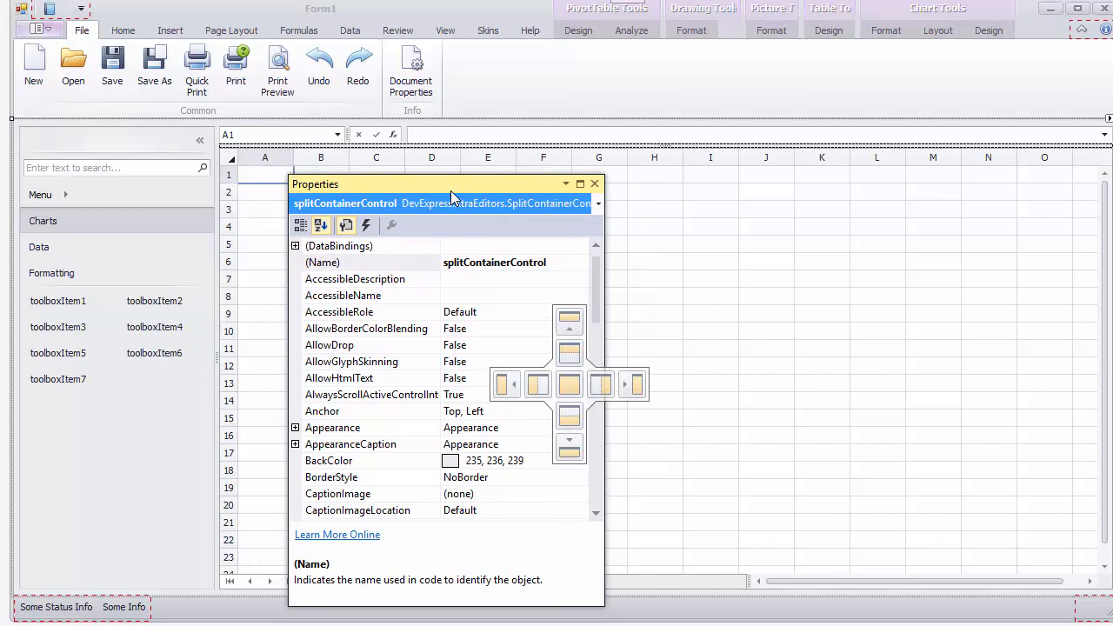
# - Float the Properties window and give toolboxItem1 a bar chart image from the DX Image Gallery
pyautogui.moveTo(435, 184); pyautogui.dragTo(456, 186)
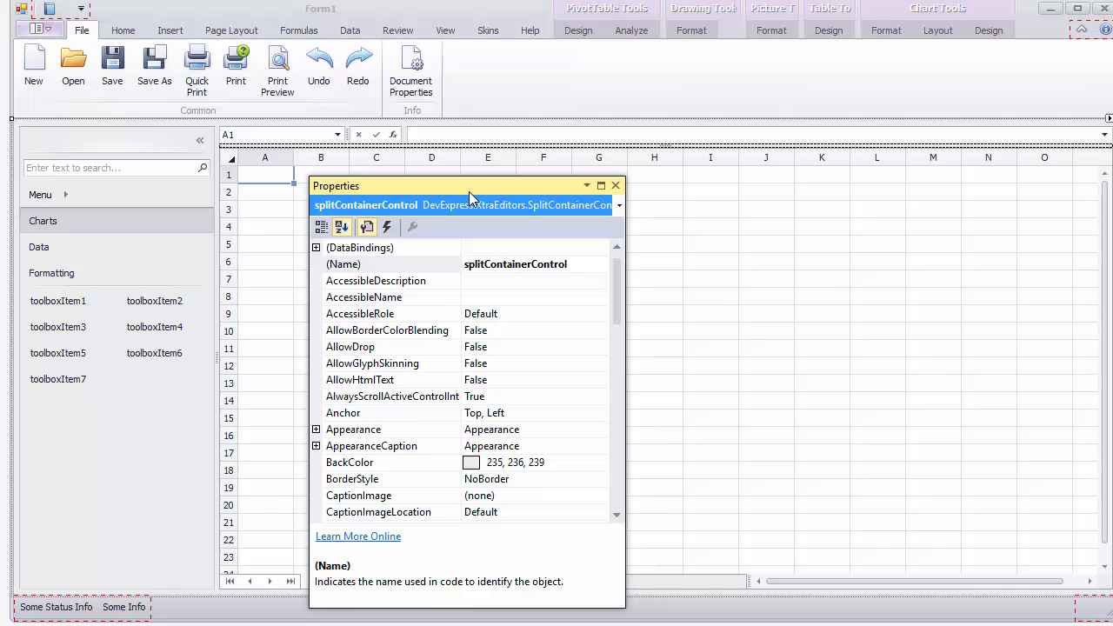
pyautogui.click(57, 300)
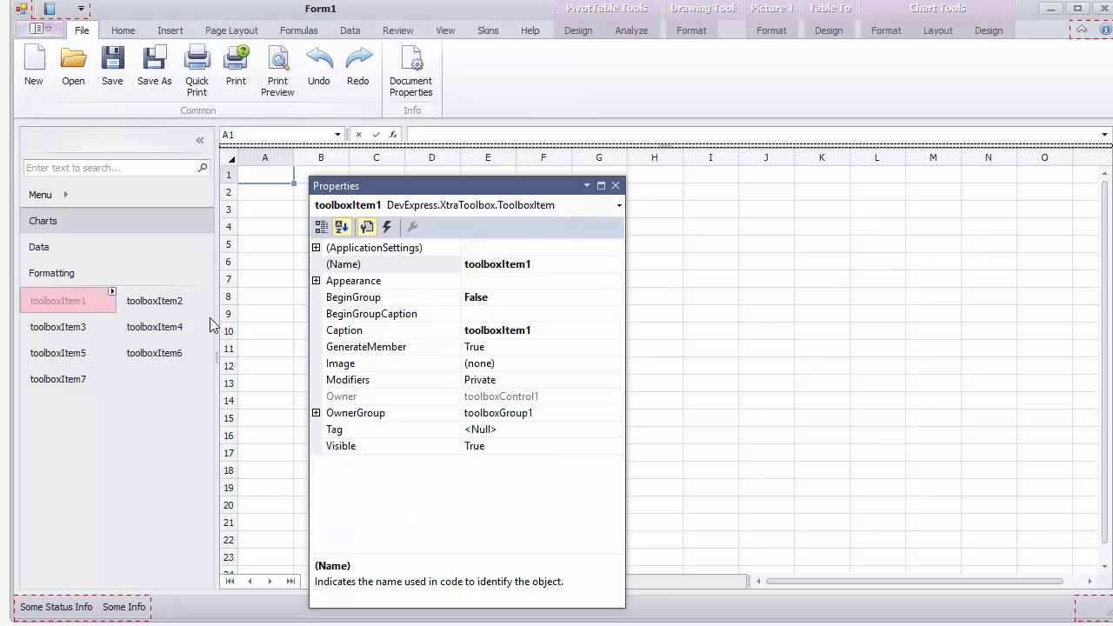
pyautogui.moveTo(622, 367)
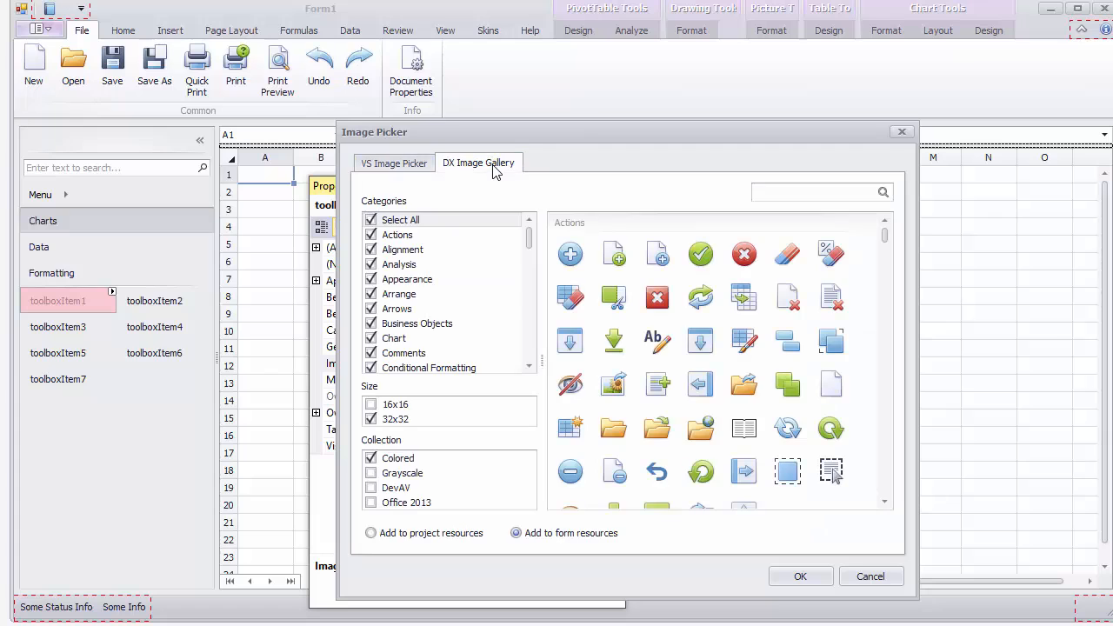
pyautogui.click(787, 192)
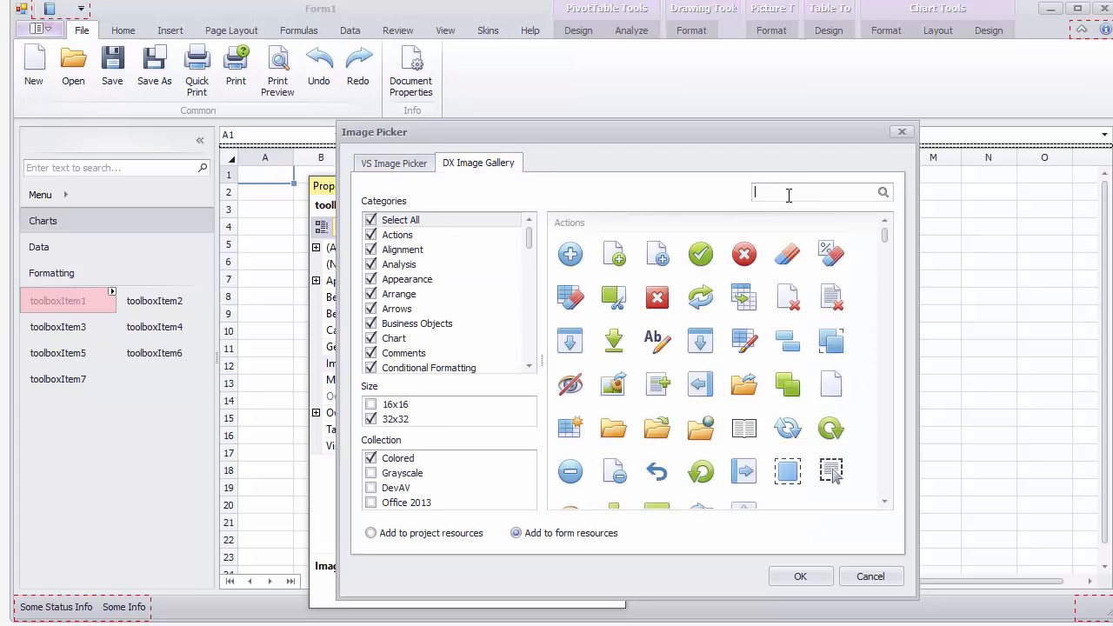
pyautogui.write('chart')
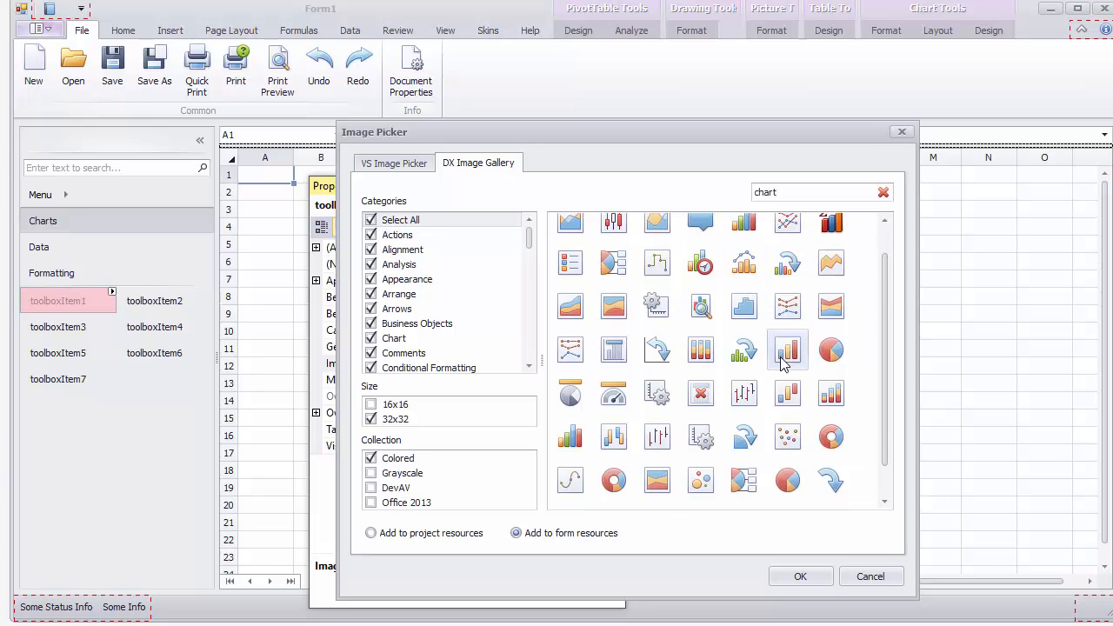
pyautogui.click(800, 576)
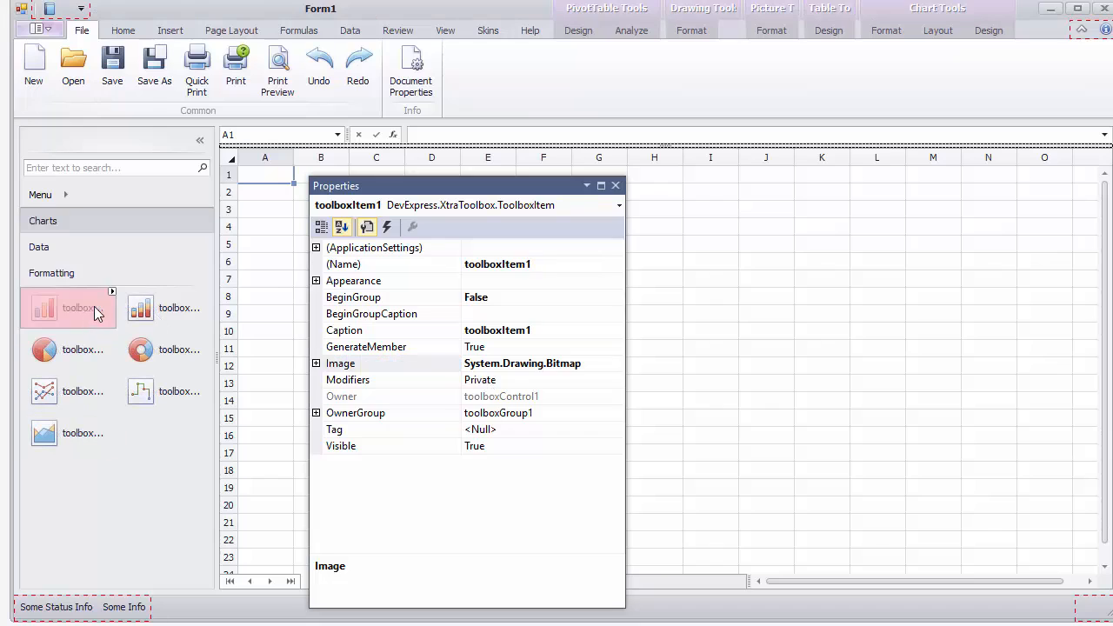
# - Add toolboxItem8 to Charts and make it begin a group captioned 'Financial'
pyautogui.click(375, 296)
pyautogui.write('Basic Charts')
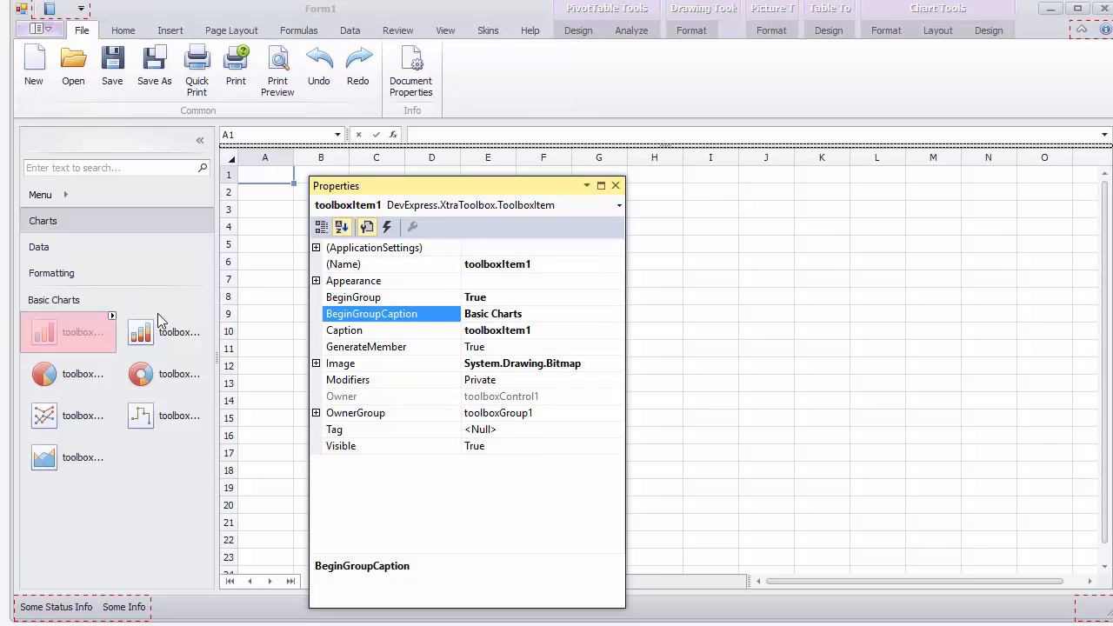
pyautogui.click(42, 220)
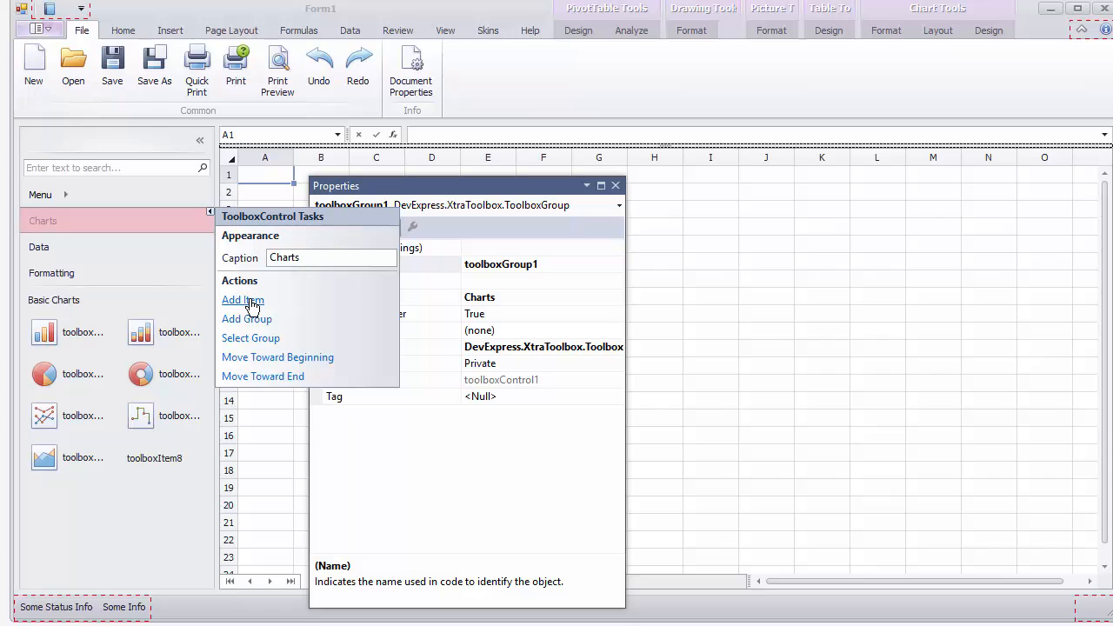
pyautogui.click(243, 300)
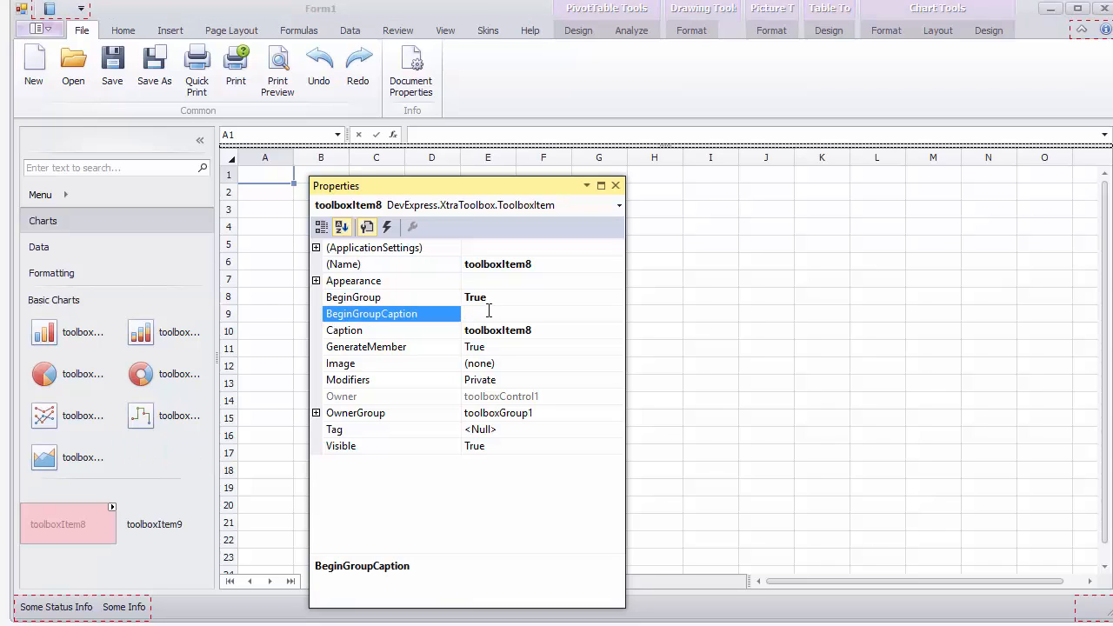
pyautogui.write('Financial')
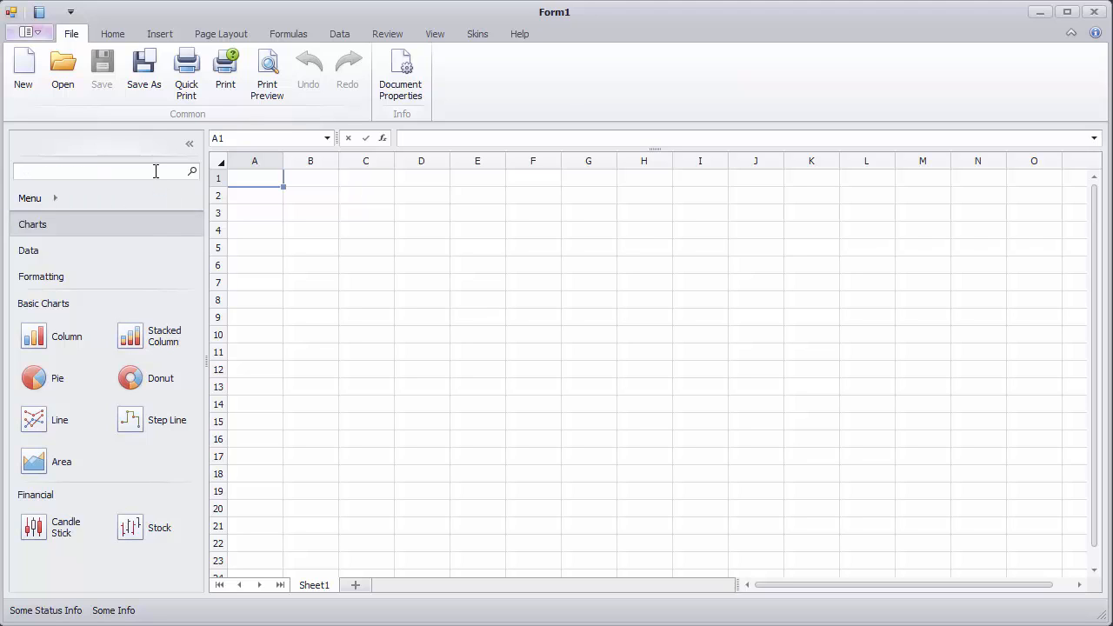
# - In the running app, search the toolbox for 'col' and click the Column result
pyautogui.write('col')
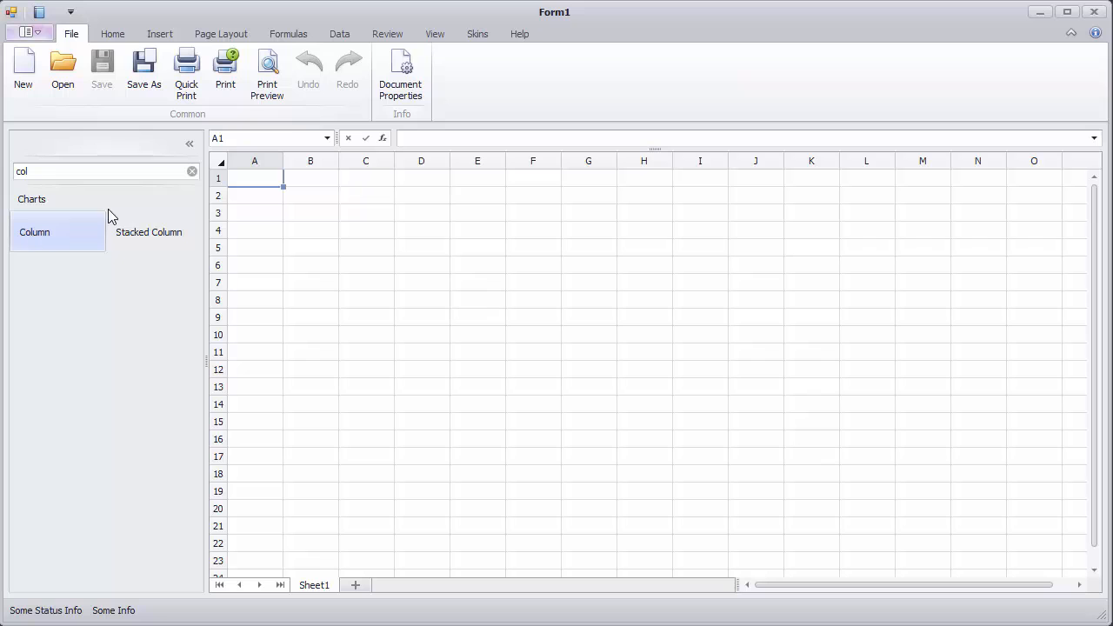
pyautogui.click(192, 172)
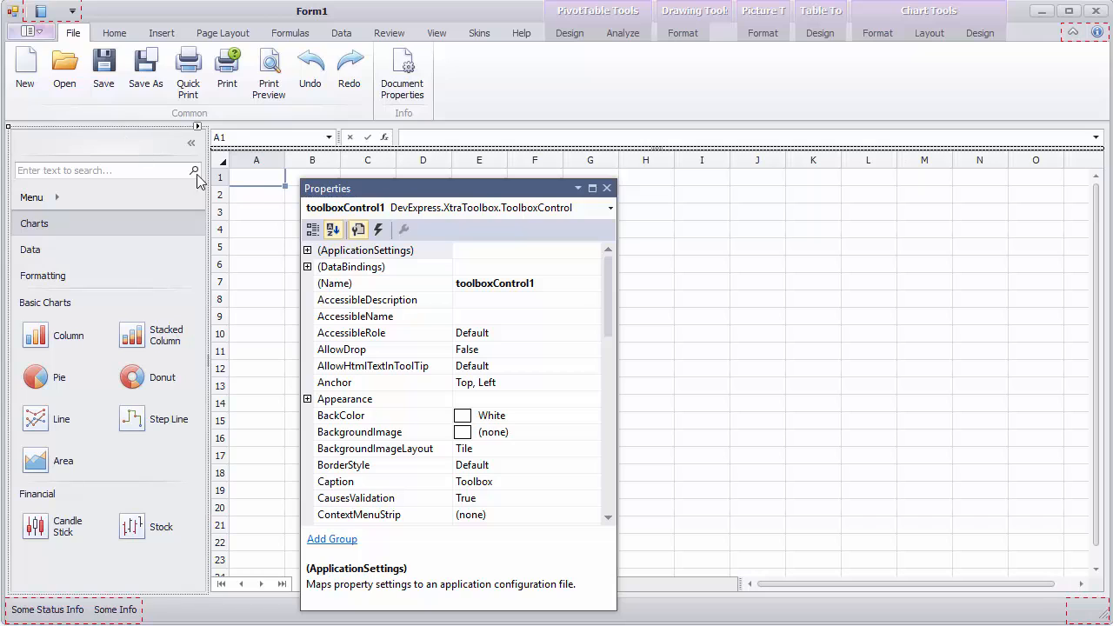
# - Add an ItemClick handler showing 'You clicked: {caption}', then test and dismiss the message
pyautogui.click(379, 229)
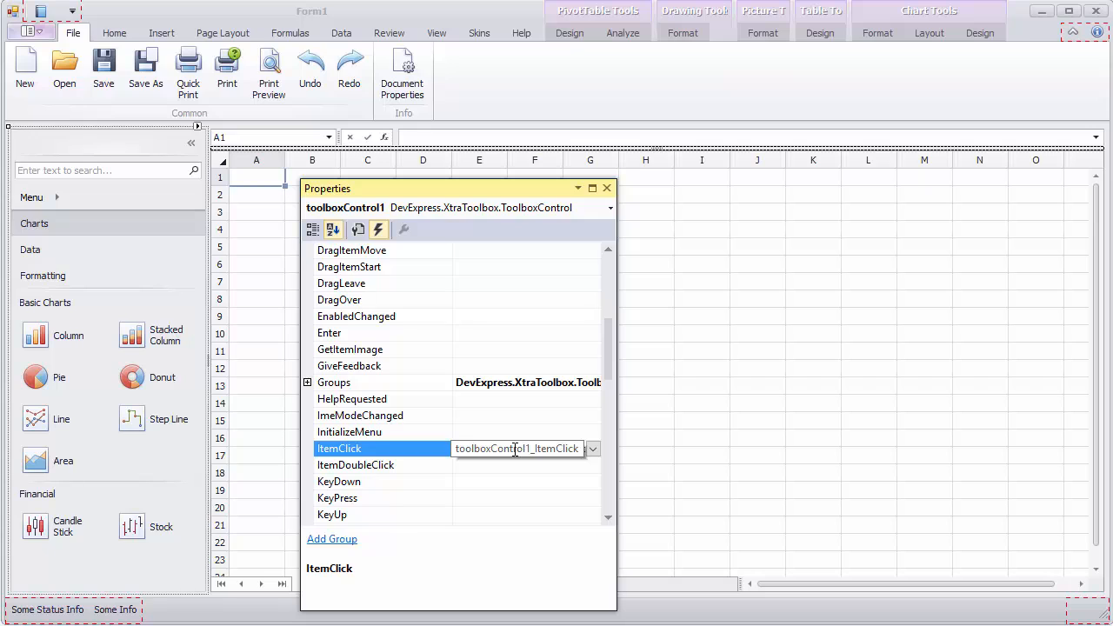
pyautogui.doubleClick(517, 449)
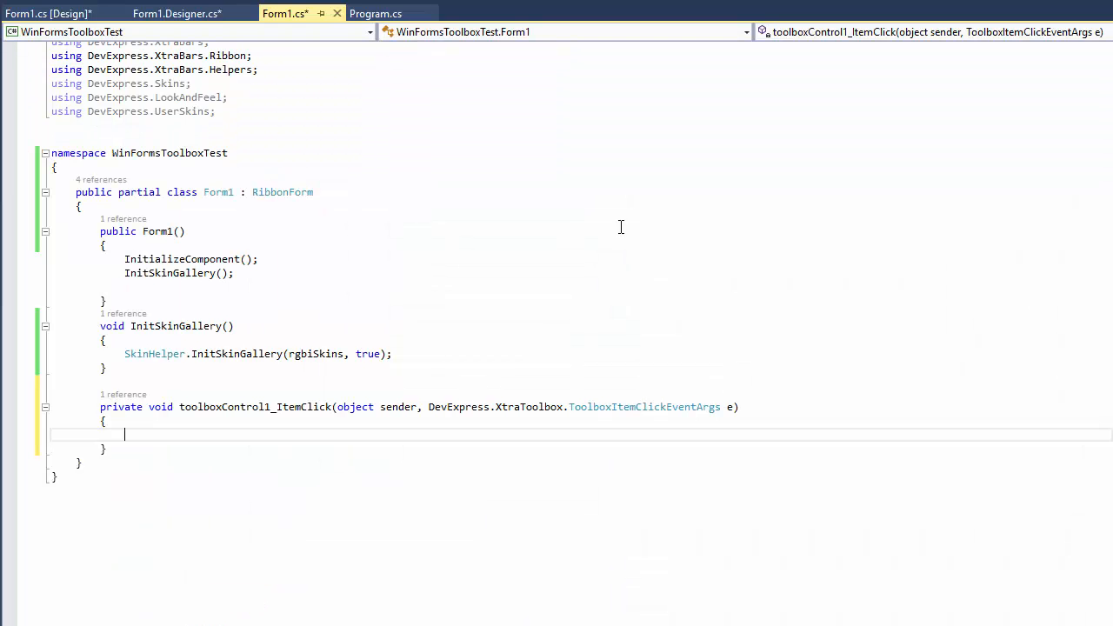
pyautogui.write('MessageBox.Show(string.Format("You clicked: {0}", e.Item.Caption));')
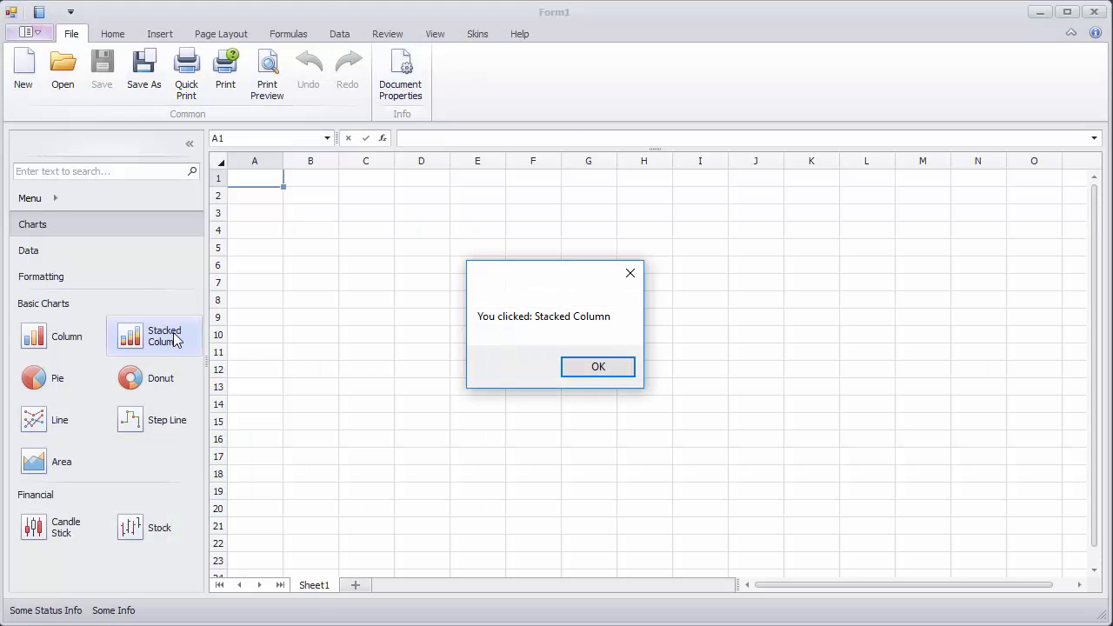
pyautogui.click(598, 366)
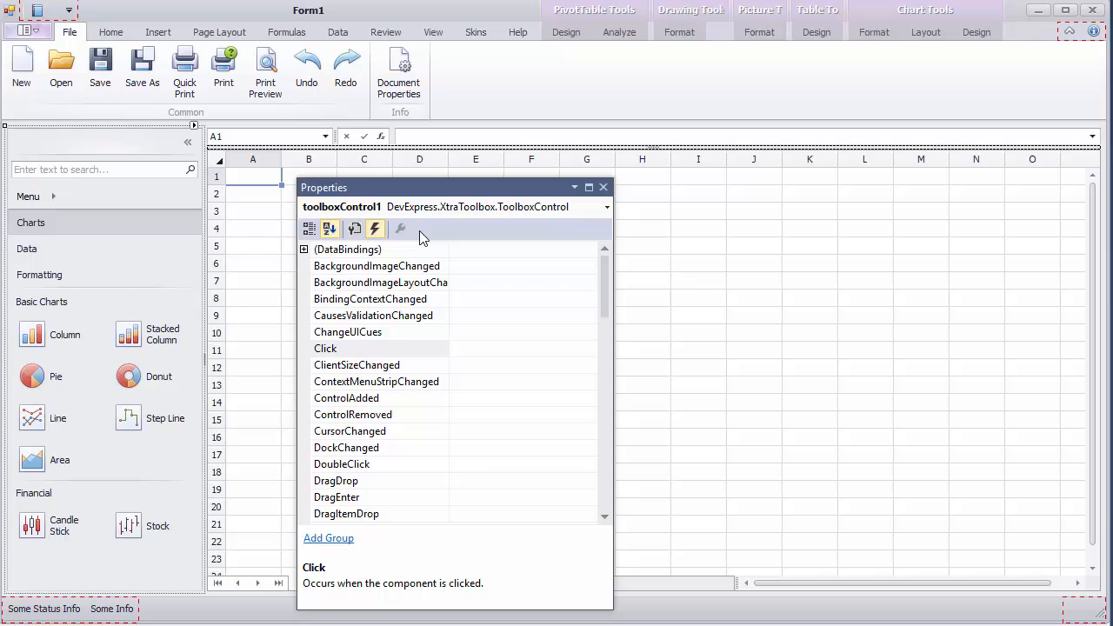
# - Return to the Properties view and expand OptionsBehavior to inspect ItemSelectMode
pyautogui.click(309, 228)
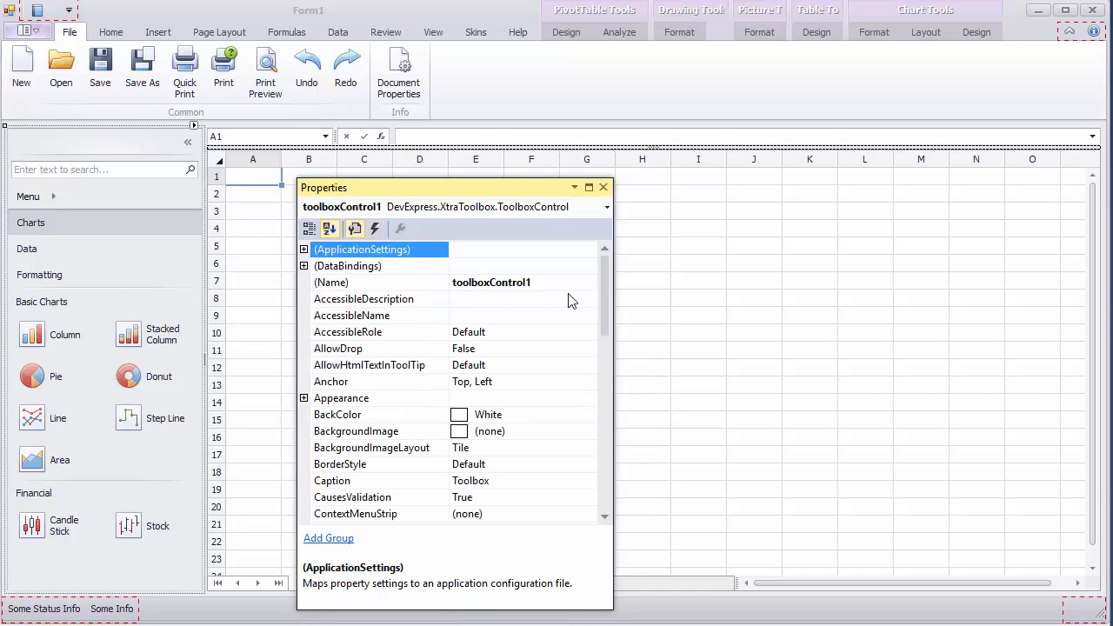
pyautogui.scroll(-3)
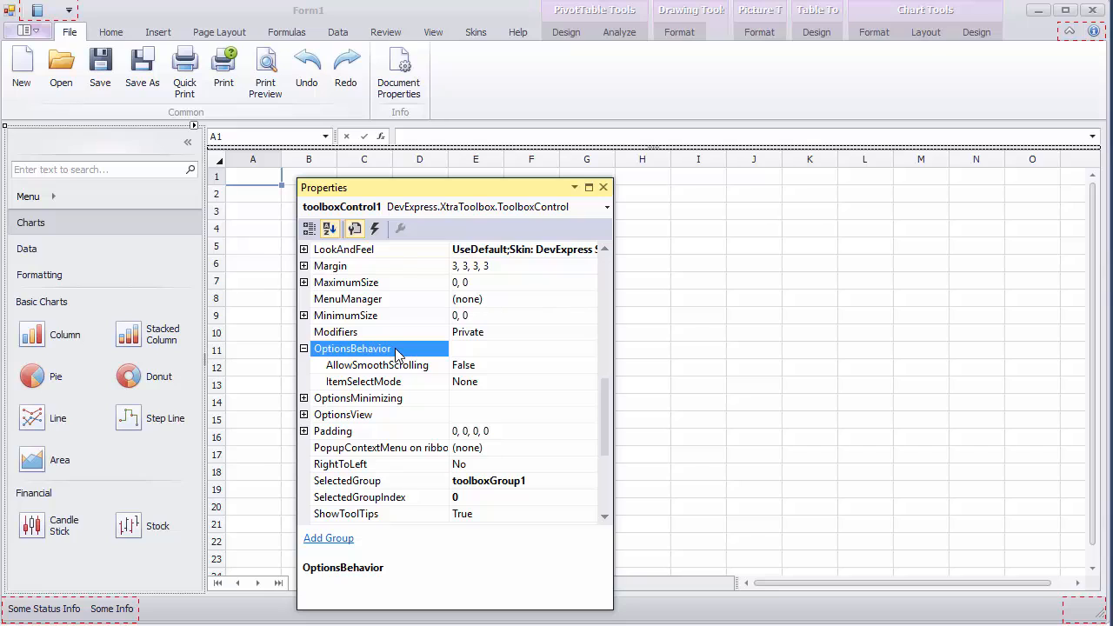
pyautogui.click(364, 382)
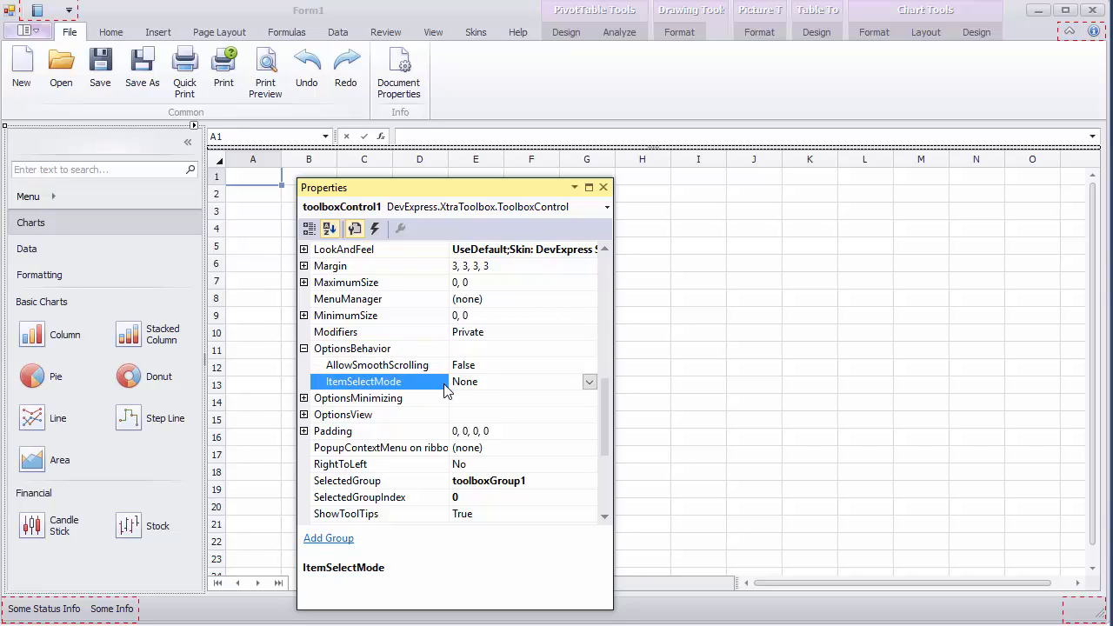
pyautogui.click(590, 382)
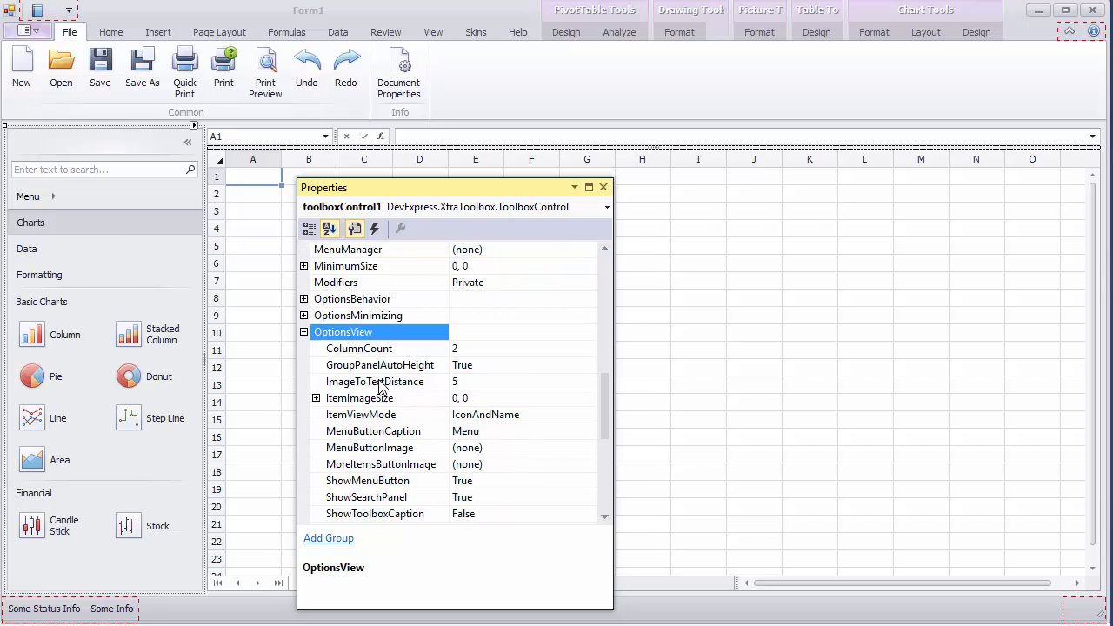
# - Set ColumnCount to 4, ItemViewMode to IconOnly, and ShowToolboxCaption to True
pyautogui.click(359, 348)
pyautogui.write('1')
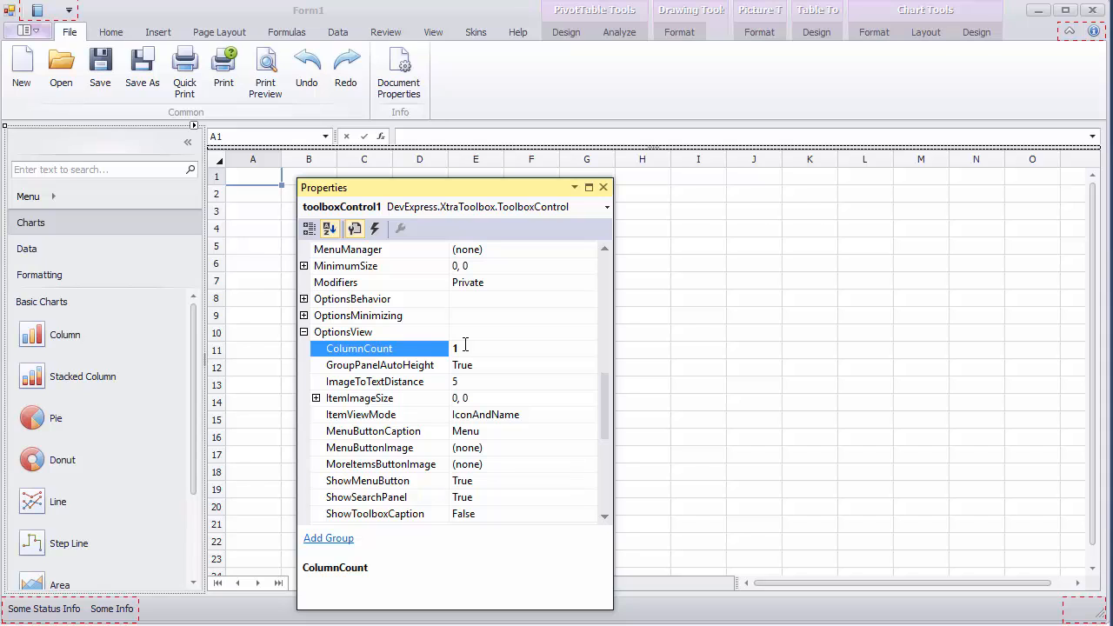
pyautogui.click(360, 414)
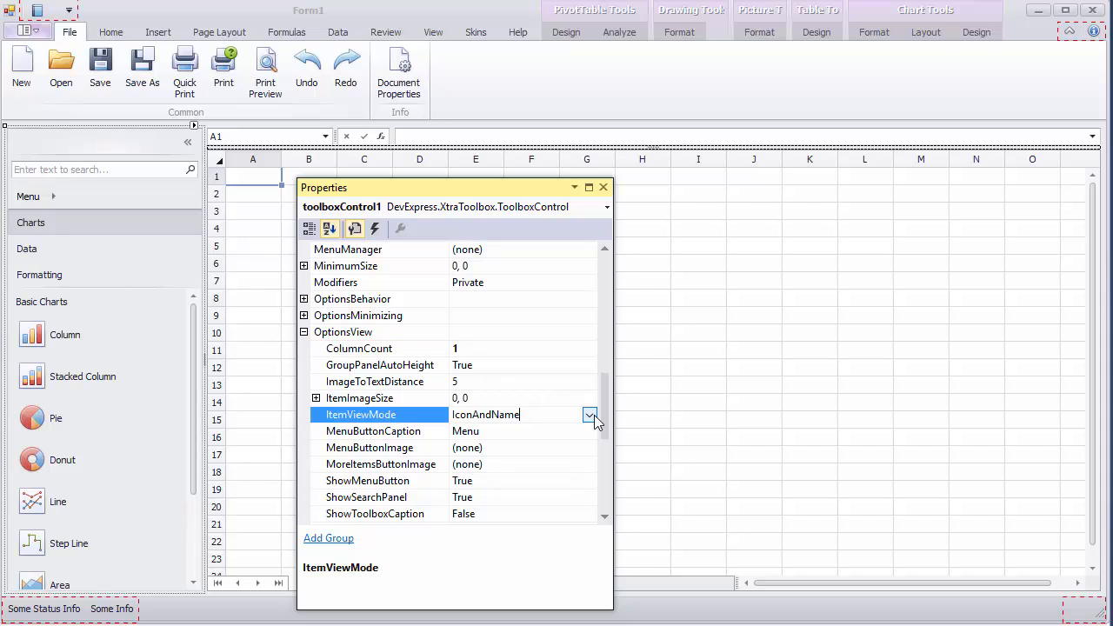
pyautogui.click(590, 415)
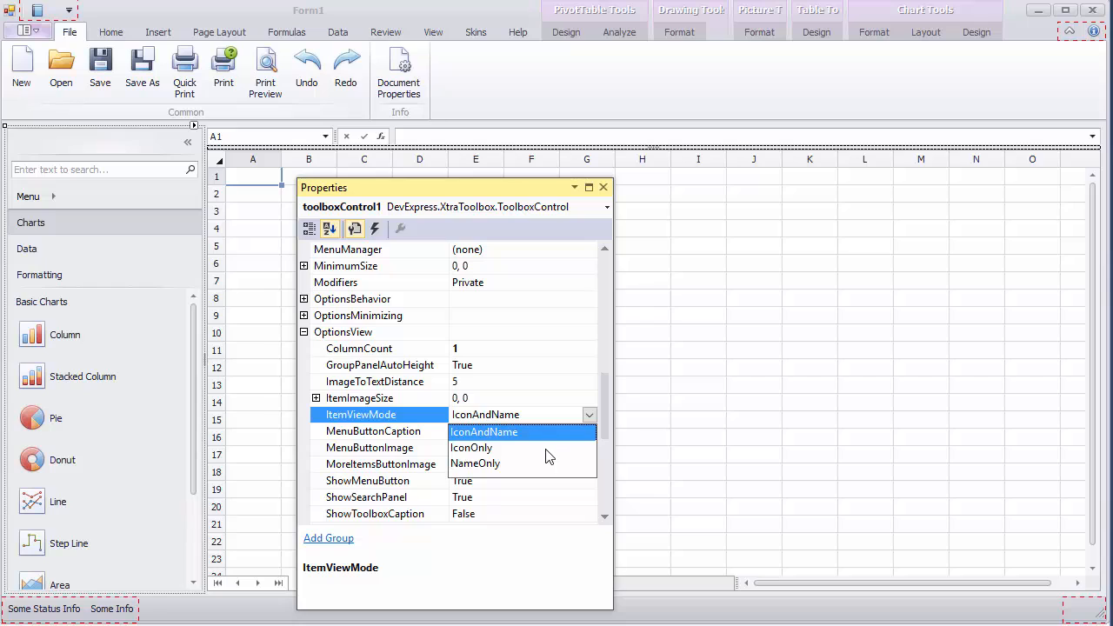
pyautogui.click(472, 447)
pyautogui.write('4')
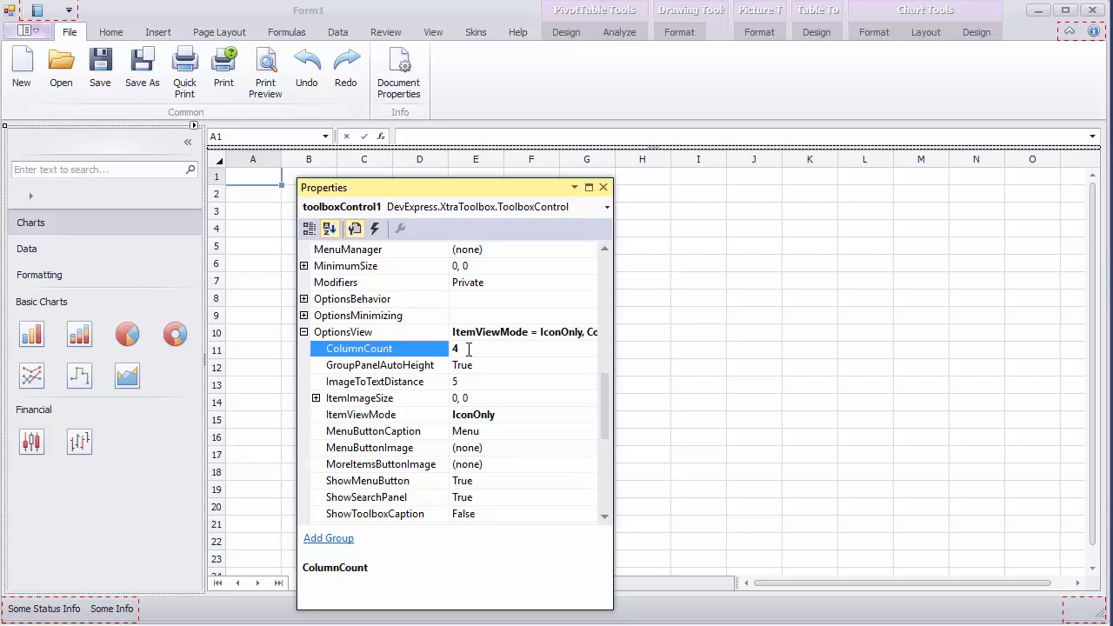
pyautogui.scroll(-3)
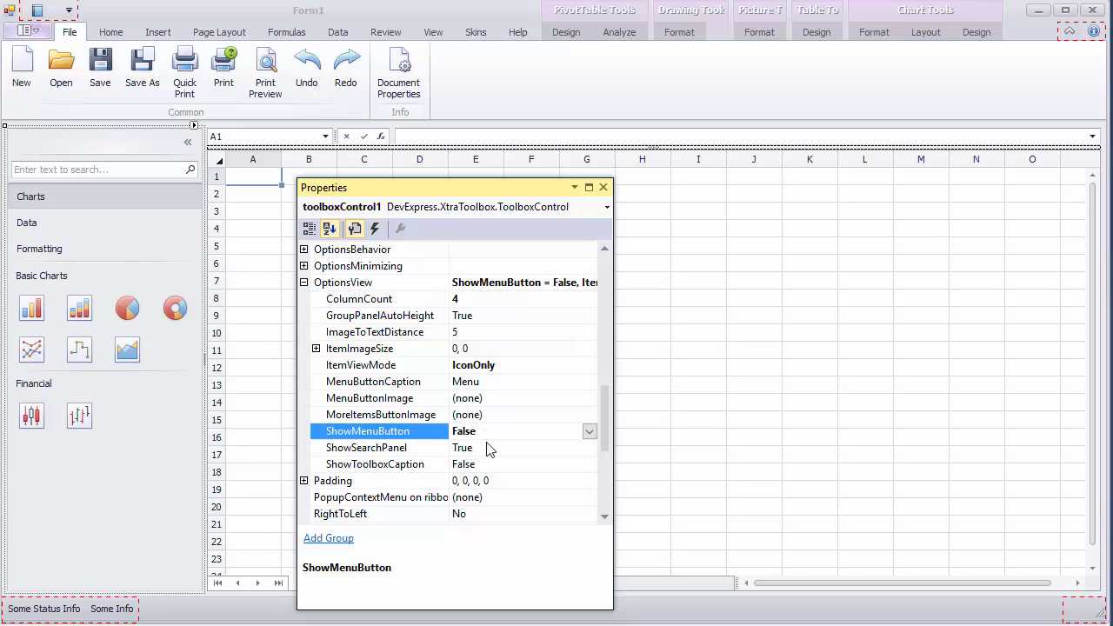
pyautogui.click(374, 464)
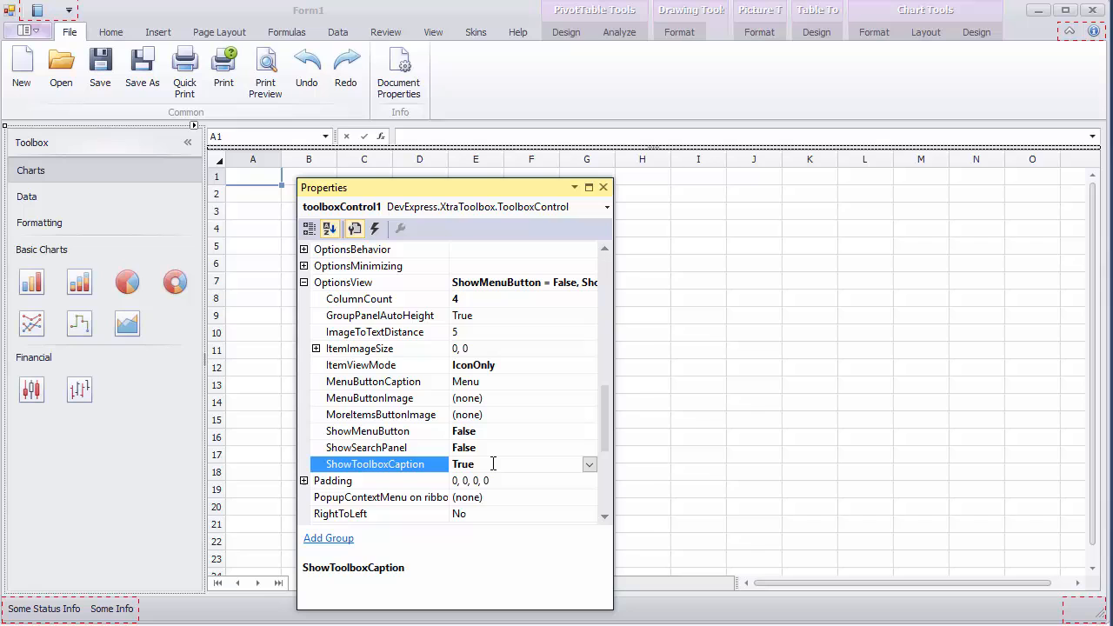